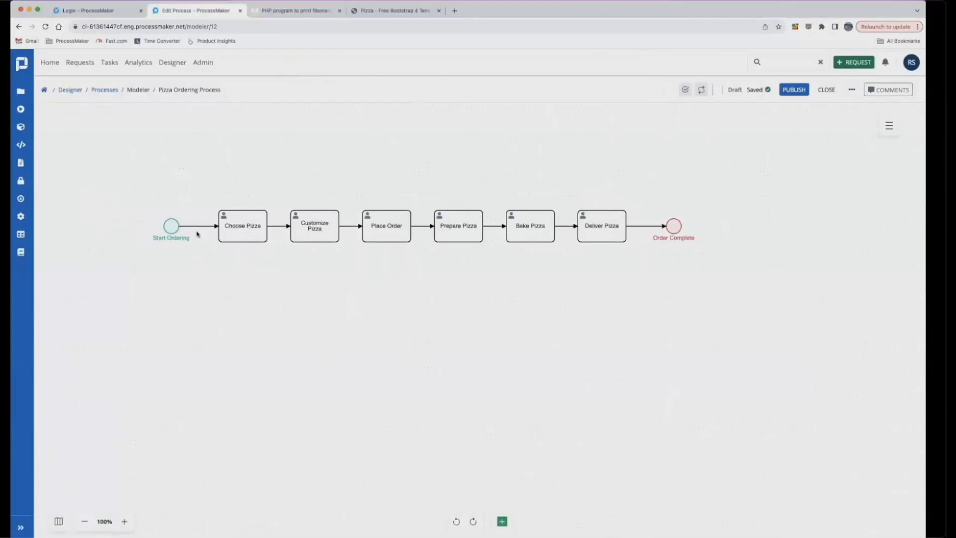
- Open the Choose Pizza task's settings and find its unassigned Screen for Input
{"action": "left_click", "coordinate": [171, 226]}
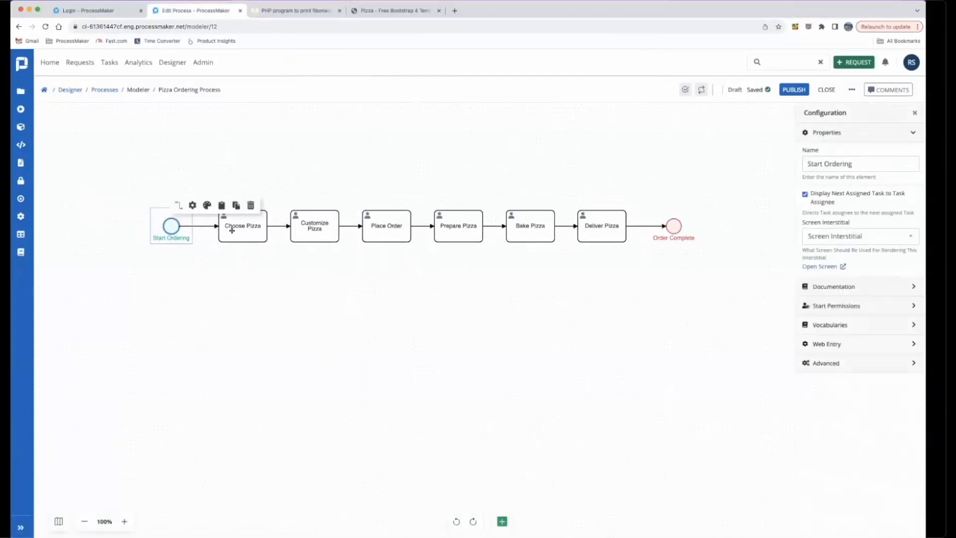
{"action": "left_click", "coordinate": [242, 225]}
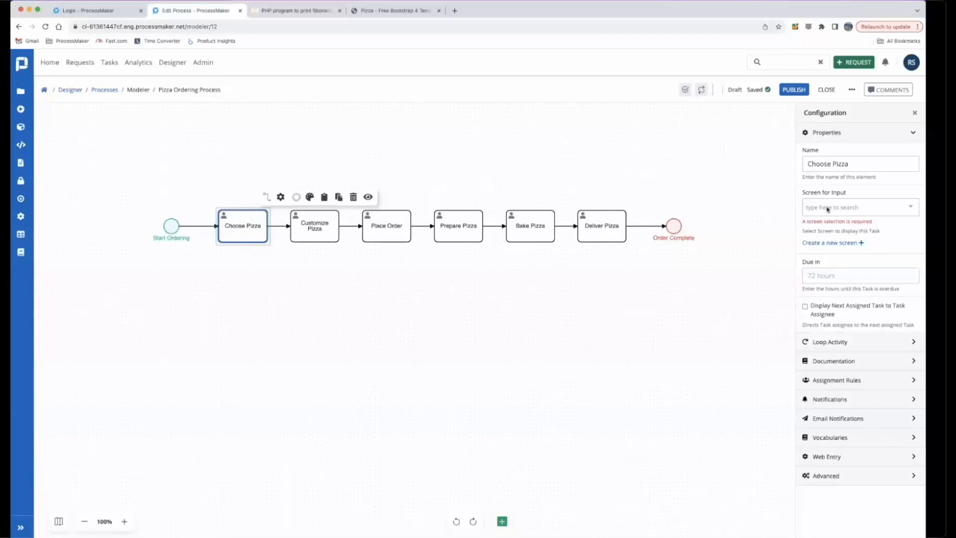
{"action": "left_click", "coordinate": [860, 207]}
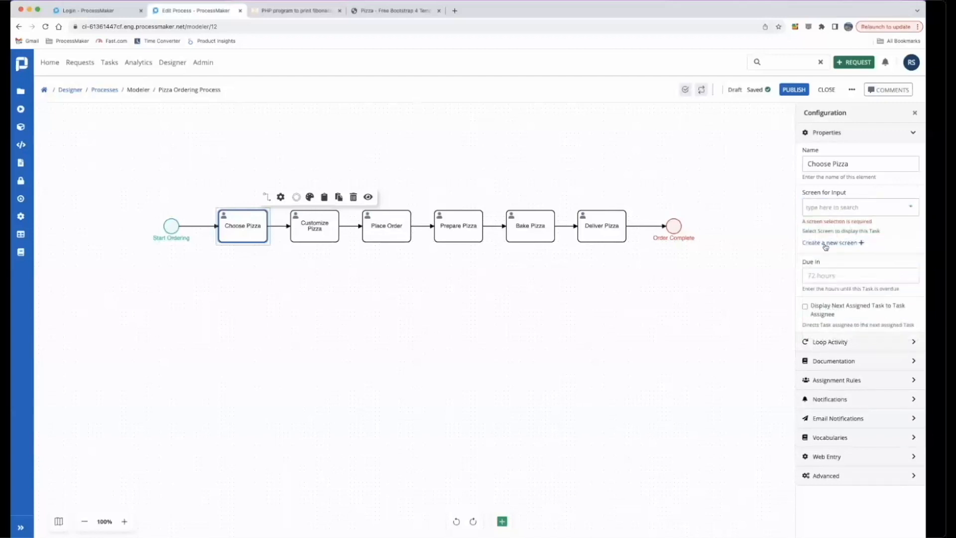
- Create a new screen named 'Pizza Selection' with a description and save it
{"action": "left_click", "coordinate": [831, 242]}
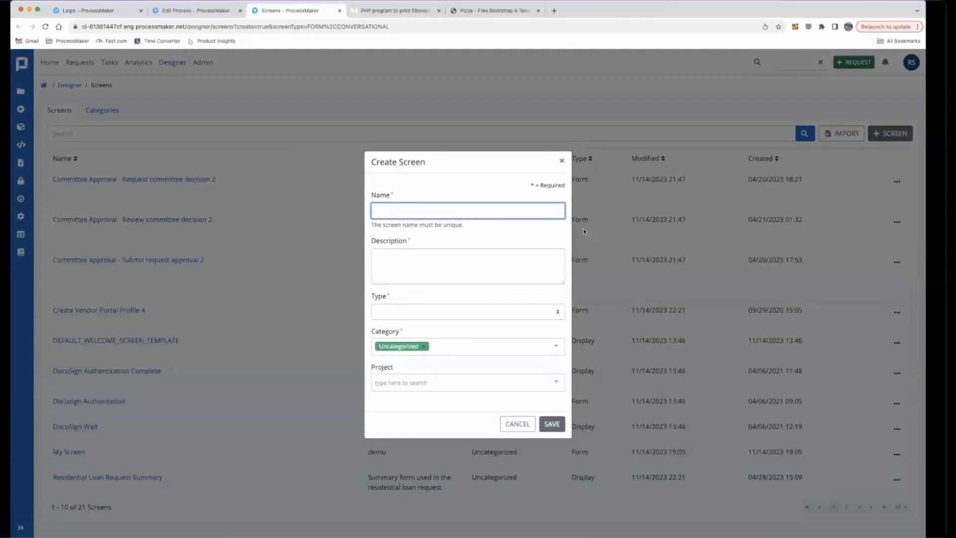
{"action": "type", "text": "Pizza Select"}
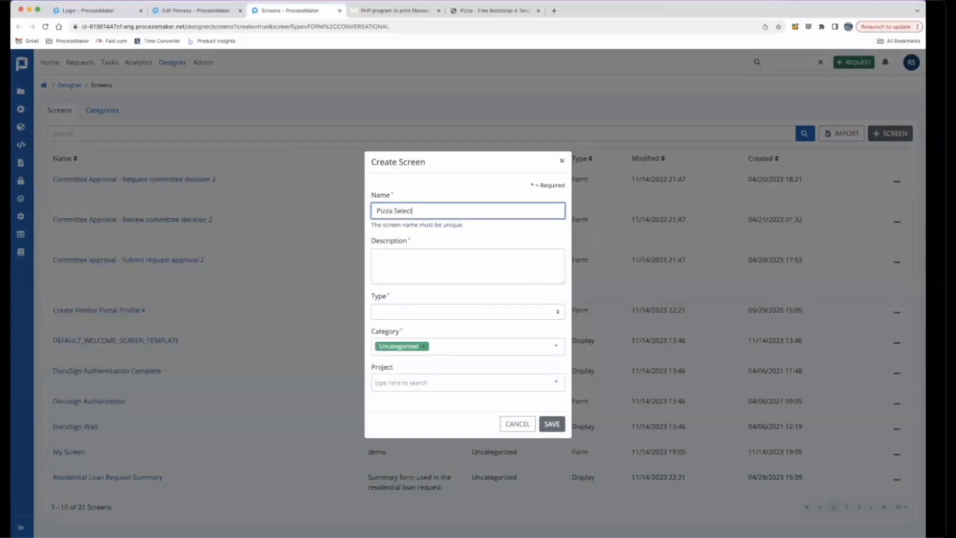
{"action": "type", "text": "cho"}
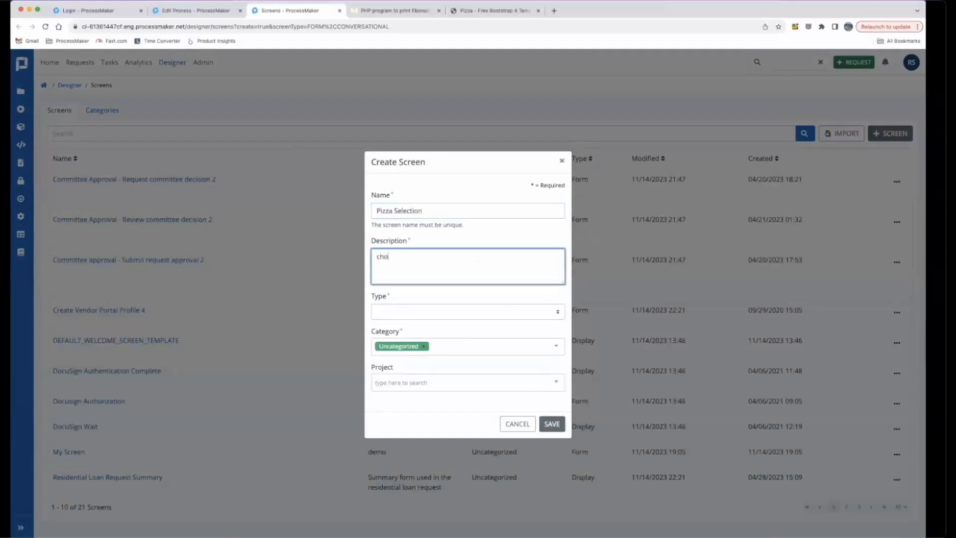
{"action": "left_click", "coordinate": [467, 312]}
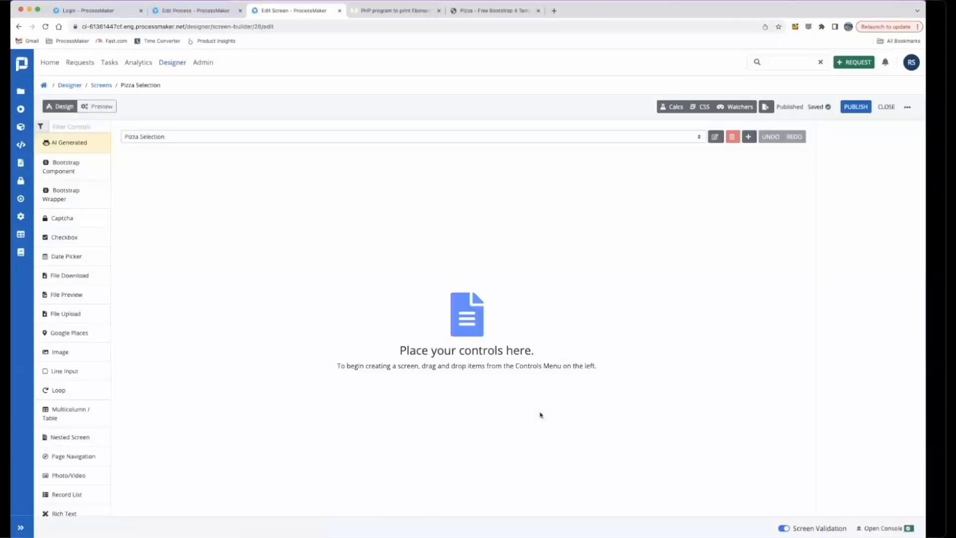
{"action": "mouse_move", "coordinate": [154, 153]}
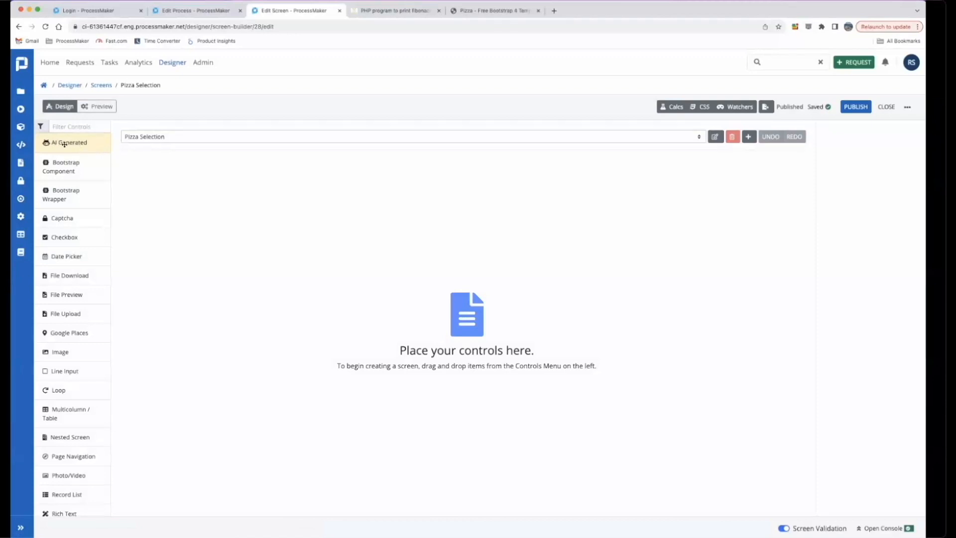
- Place an AI Generated control onto the Pizza Selection canvas
{"action": "left_click", "coordinate": [69, 142]}
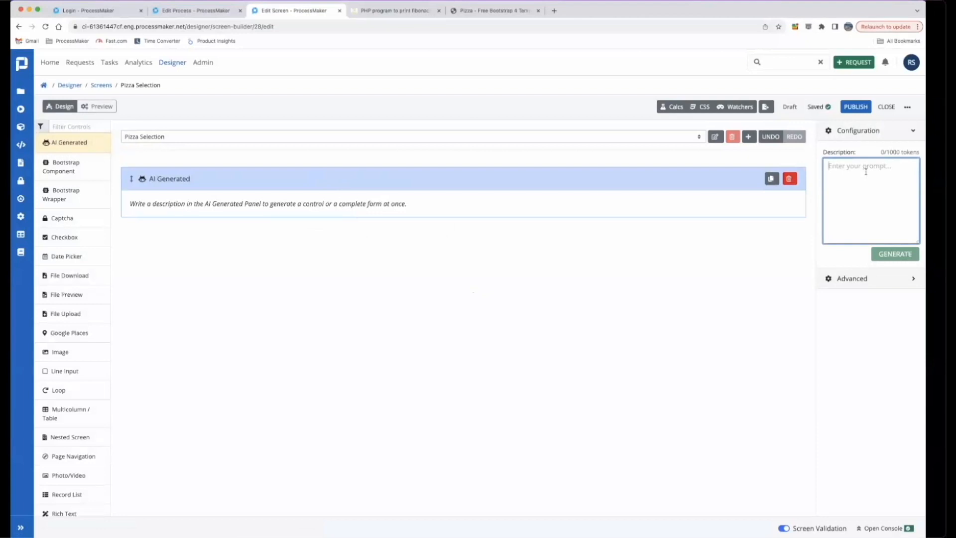
- Prompt 'first name, last name and birthdate' and generate the fields
{"action": "type", "text": "firt"}
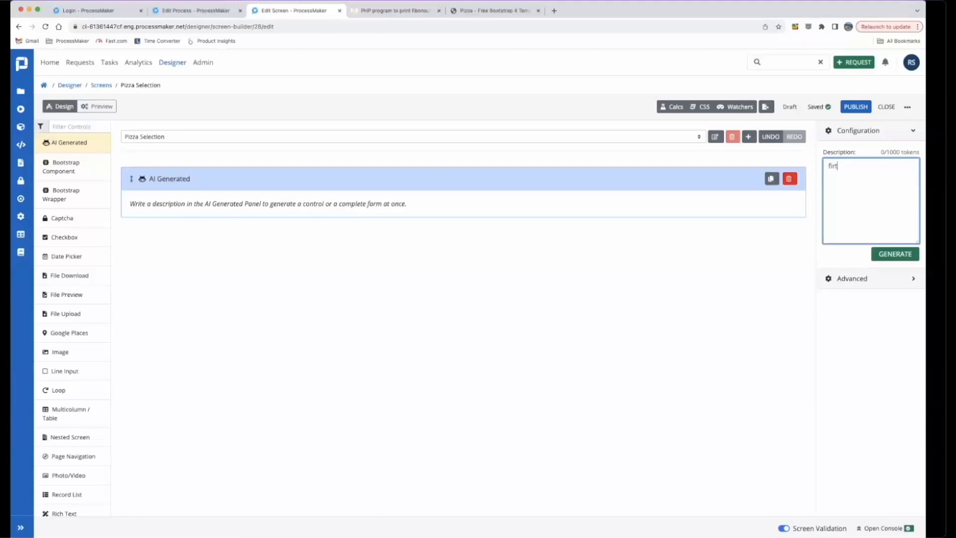
{"action": "type", "text": "first name, last name and birthdate"}
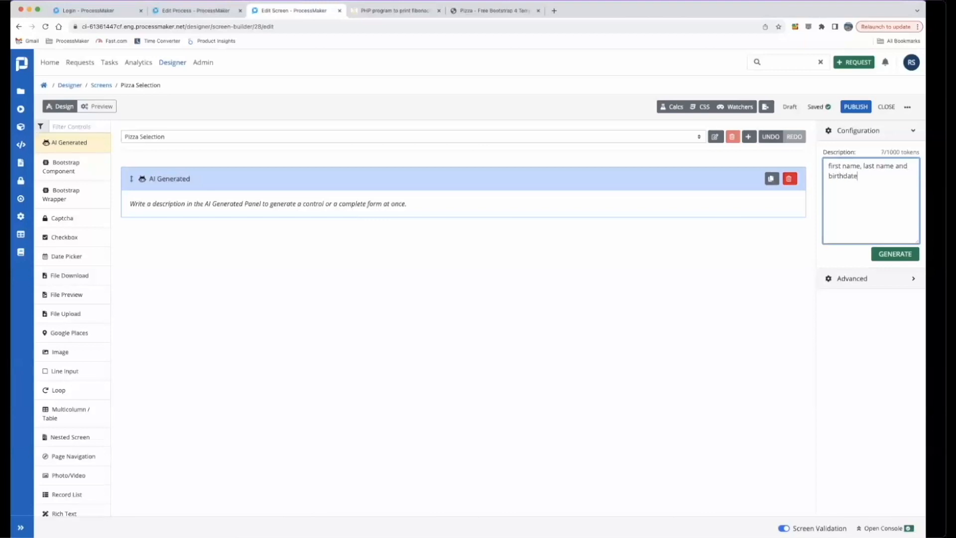
{"action": "left_click", "coordinate": [895, 253]}
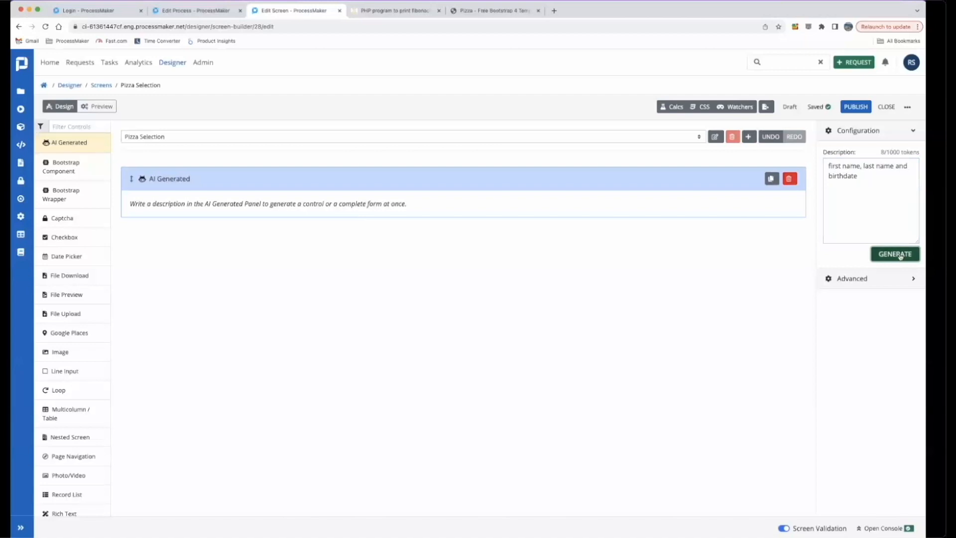
{"action": "left_click", "coordinate": [894, 254]}
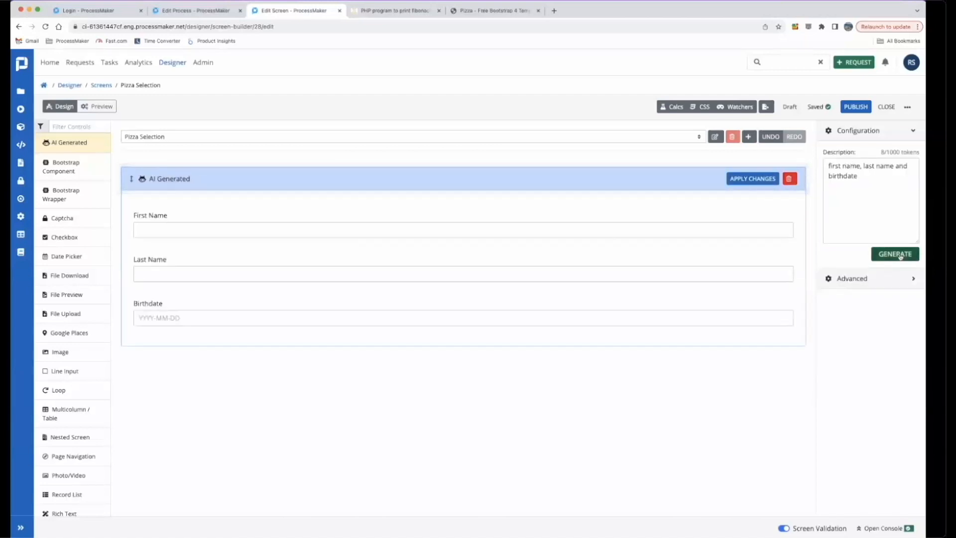
{"action": "left_click", "coordinate": [894, 253]}
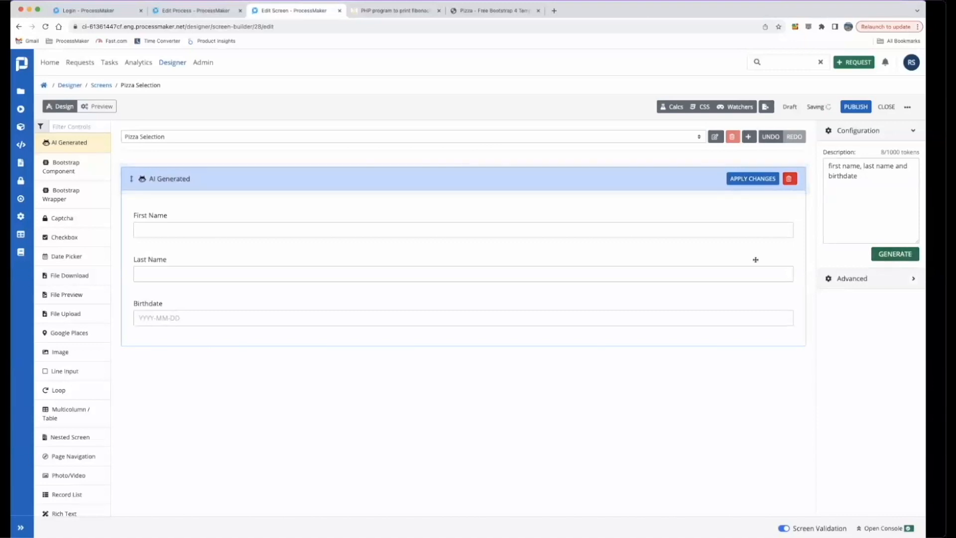
{"action": "mouse_move", "coordinate": [175, 269]}
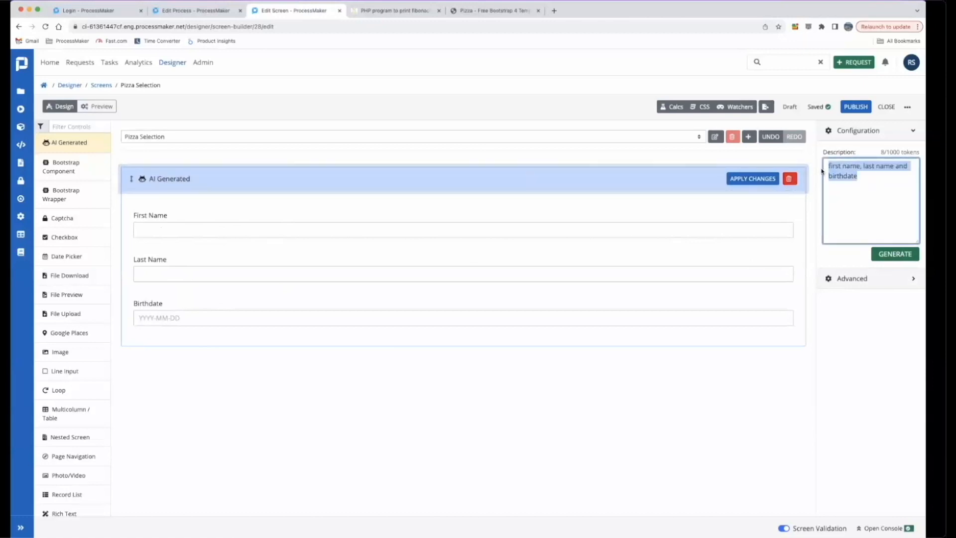
- Regenerate the form with the prompt 'create a loan application form' and review the result
{"action": "type", "text": "create a"}
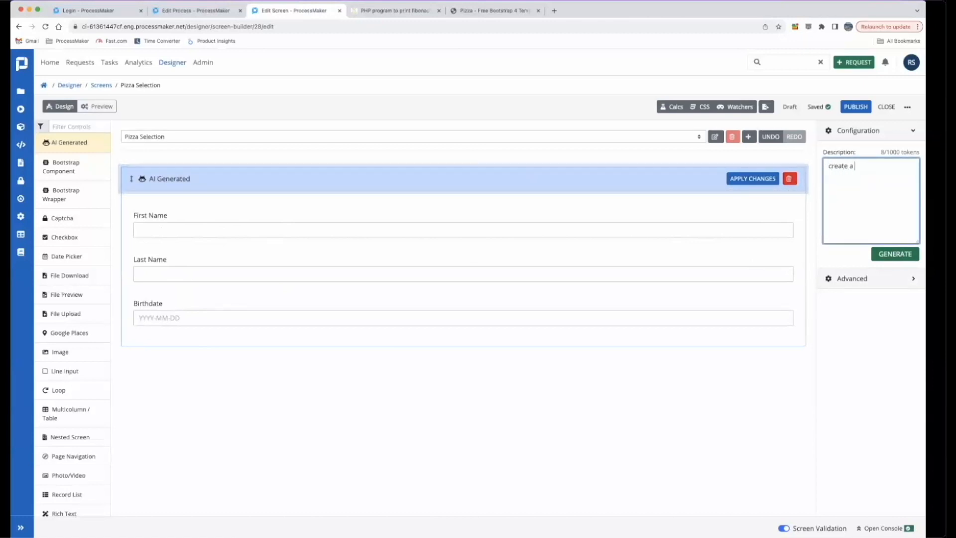
{"action": "type", "text": "loan application form"}
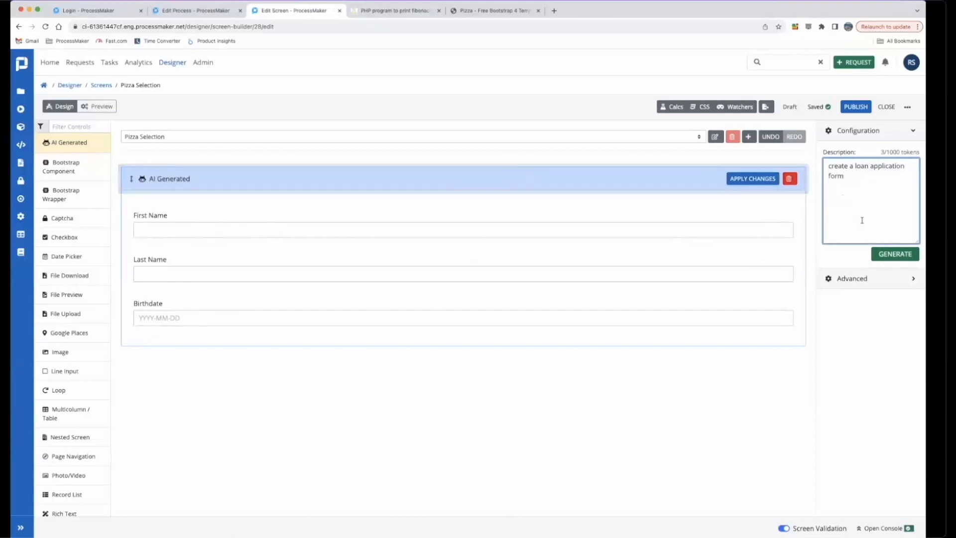
{"action": "left_click", "coordinate": [894, 253]}
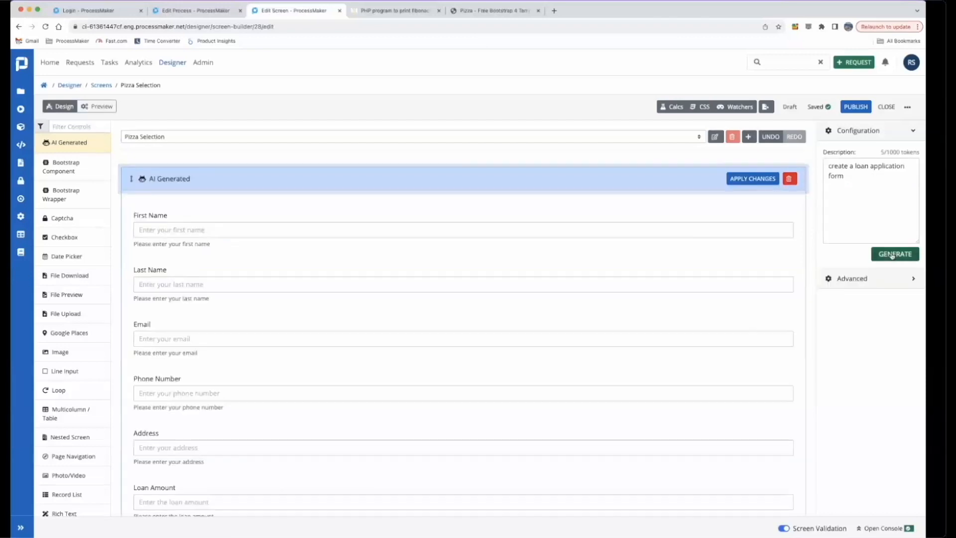
{"action": "mouse_move", "coordinate": [721, 283]}
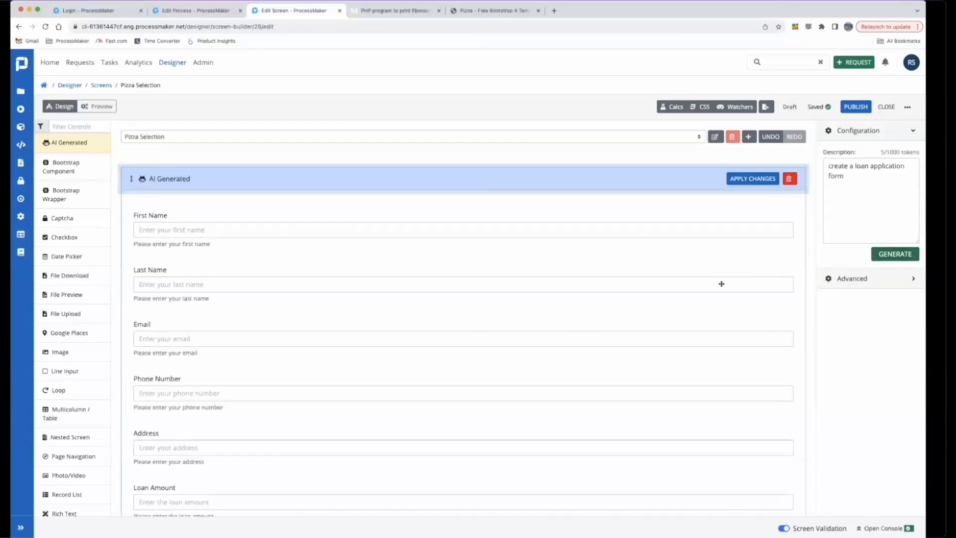
{"action": "scroll", "scroll_direction": "down", "scroll_amount": 3}
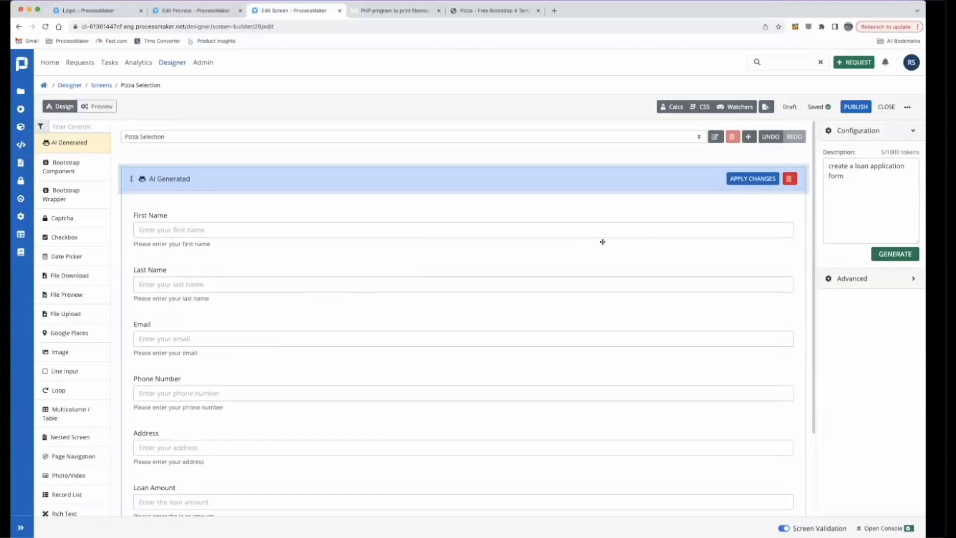
- Apply the generated loan fields to the screen and preview the form
{"action": "left_click", "coordinate": [857, 204]}
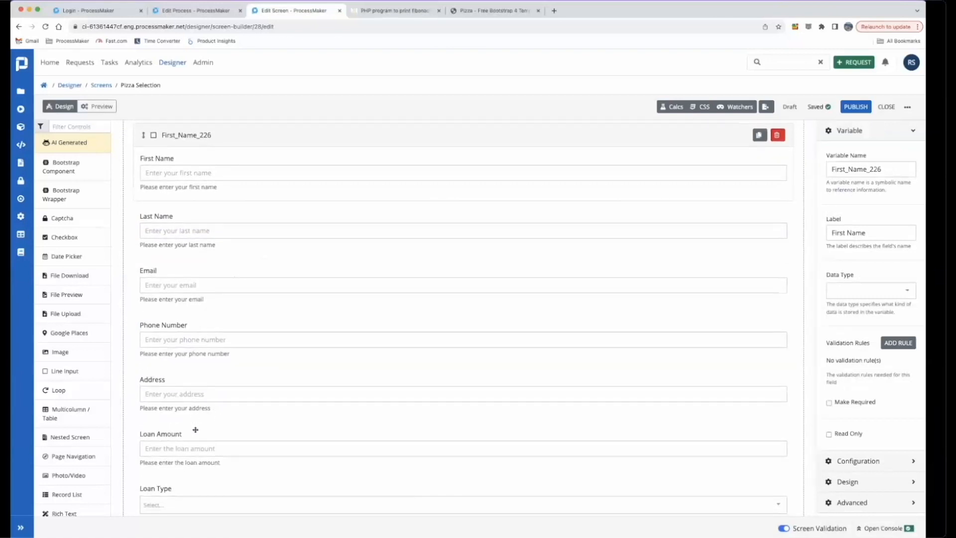
{"action": "left_click", "coordinate": [100, 106]}
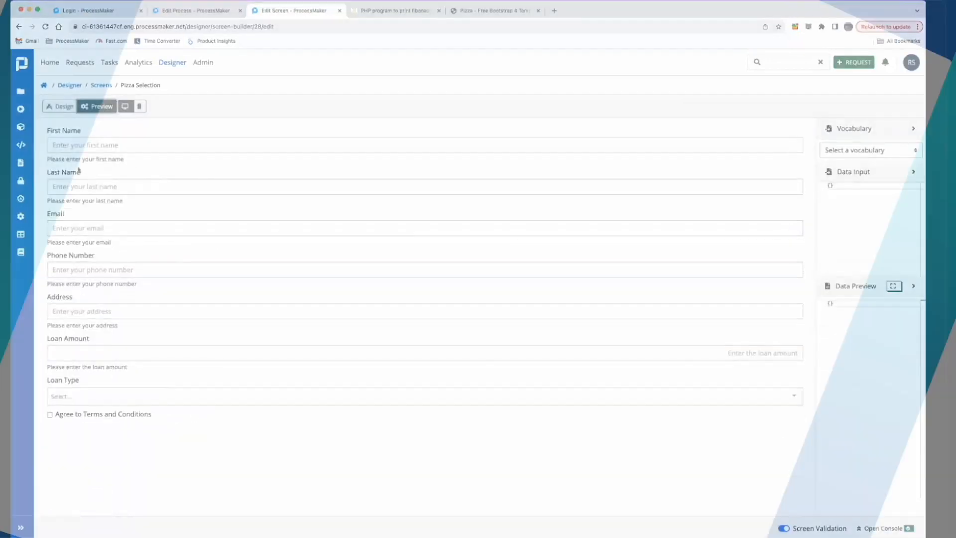